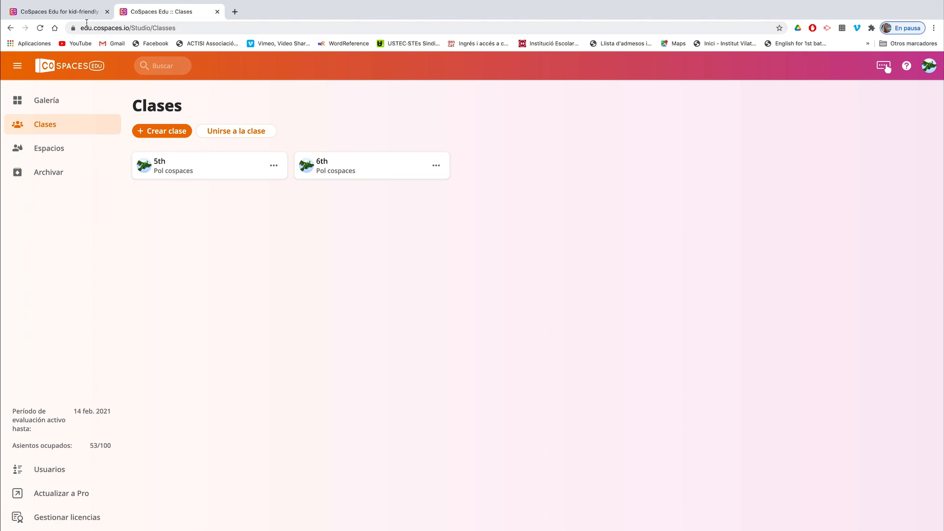
mouse_move(879, 207)
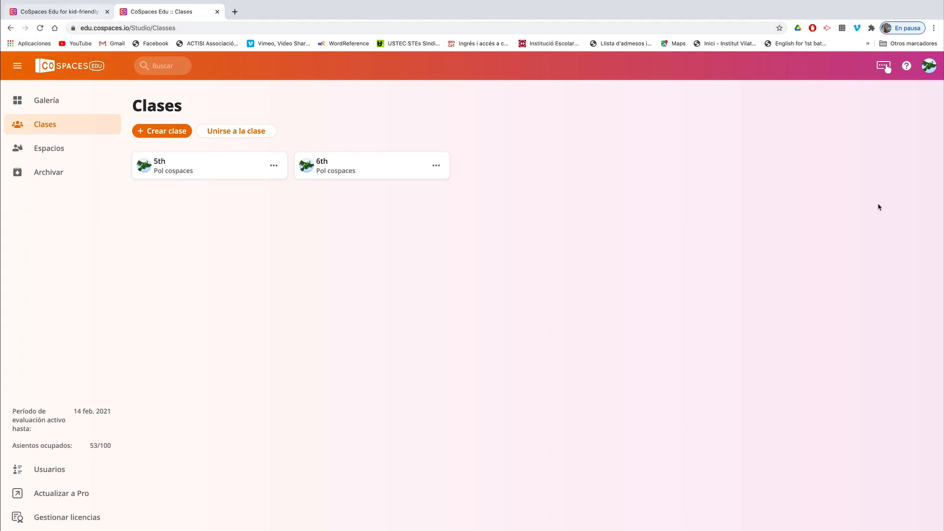
mouse_move(25, 105)
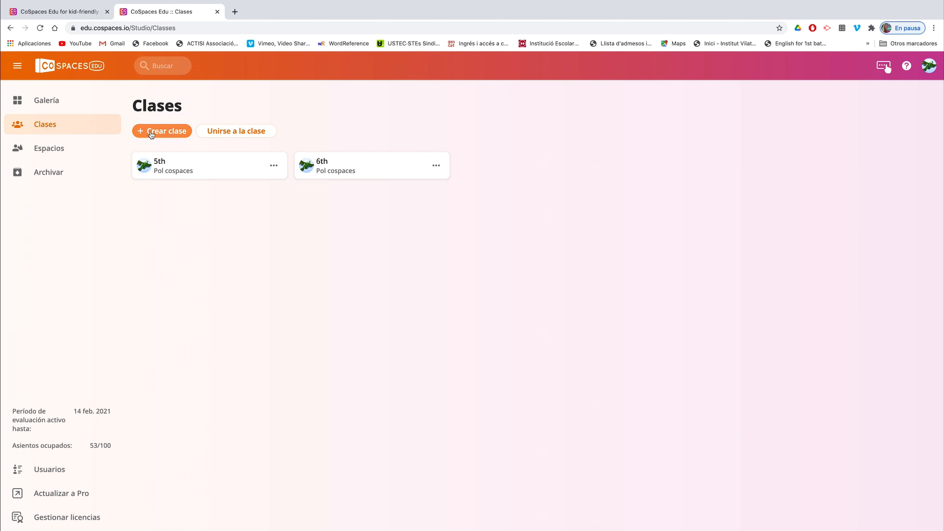
- Create a new class named '4th', bringing up its student join code
left_click(162, 131)
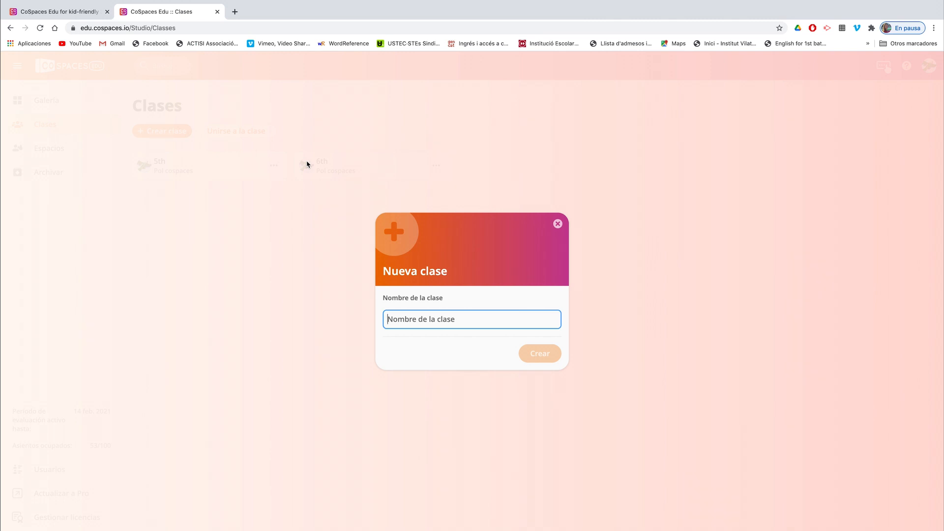
type("4th")
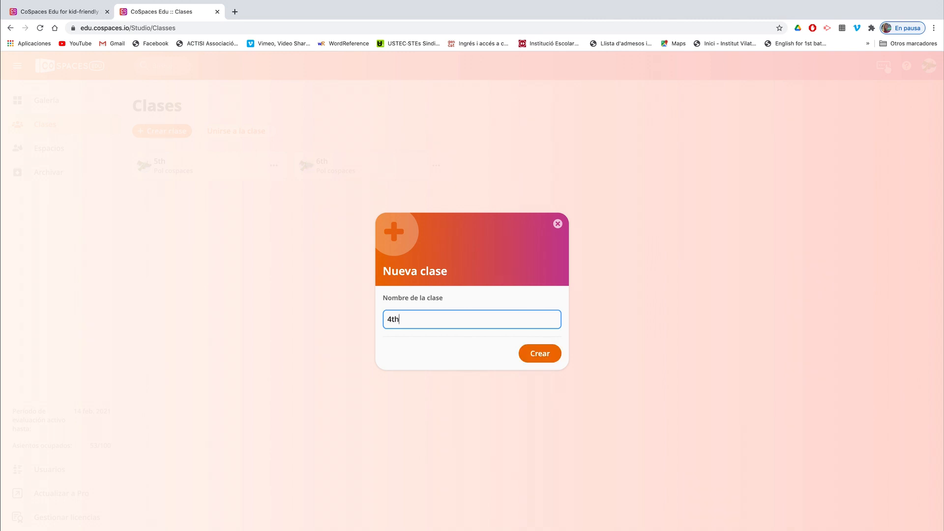
left_click(540, 353)
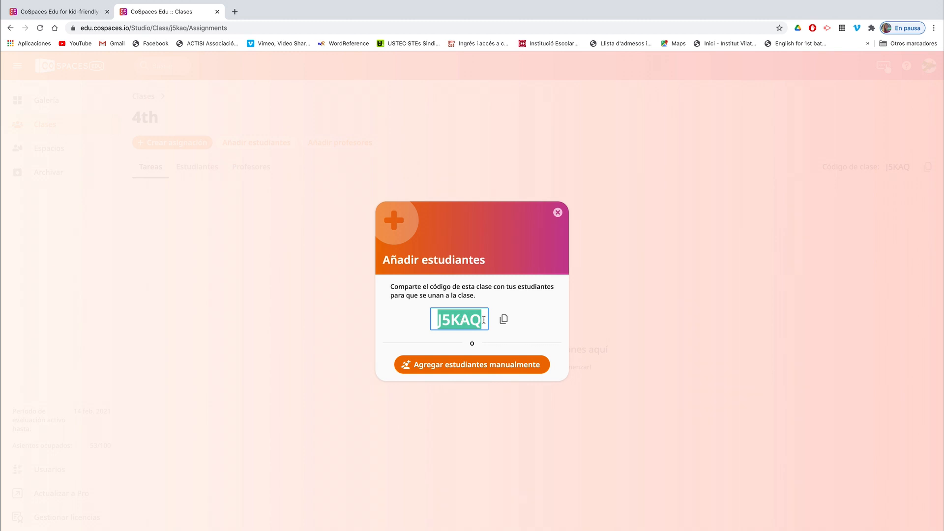
- Dismiss the 'Añadir estudiantes' prompt to reach the empty 4th class page
left_click(556, 212)
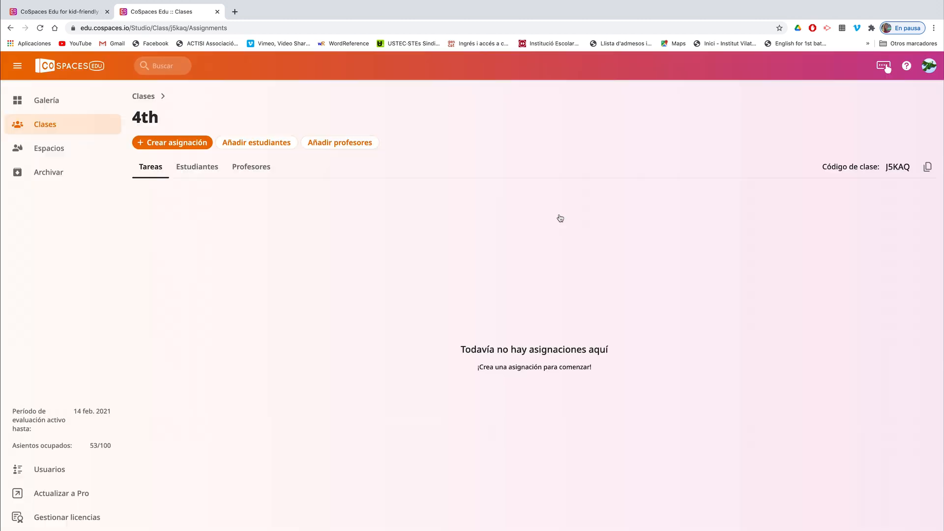
mouse_move(221, 346)
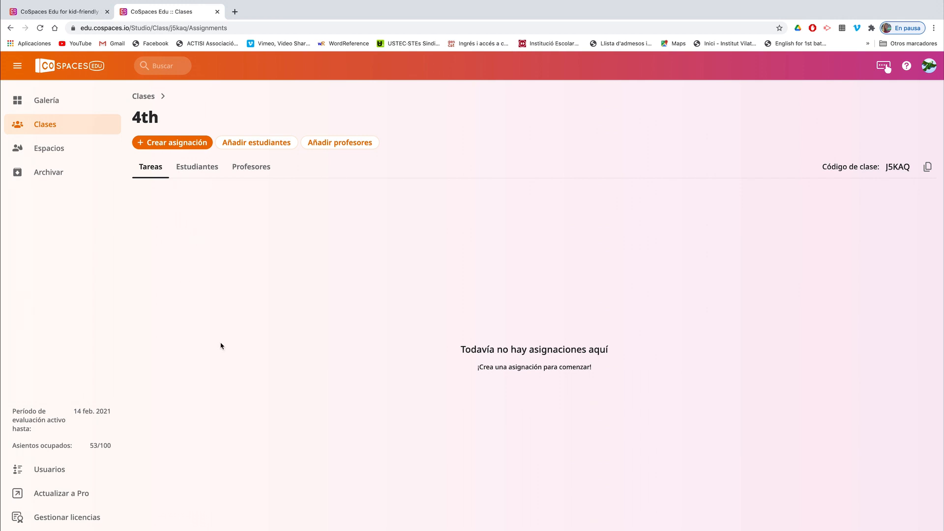
mouse_move(182, 143)
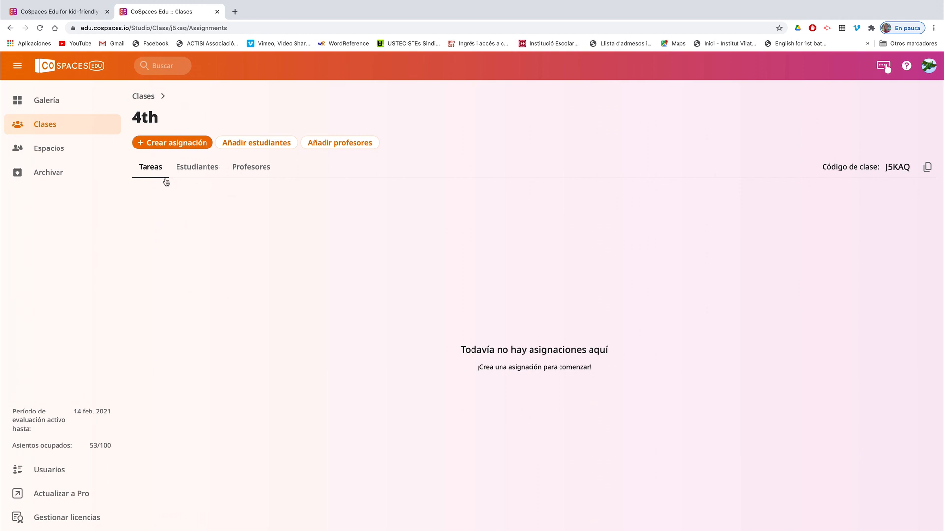
mouse_move(179, 173)
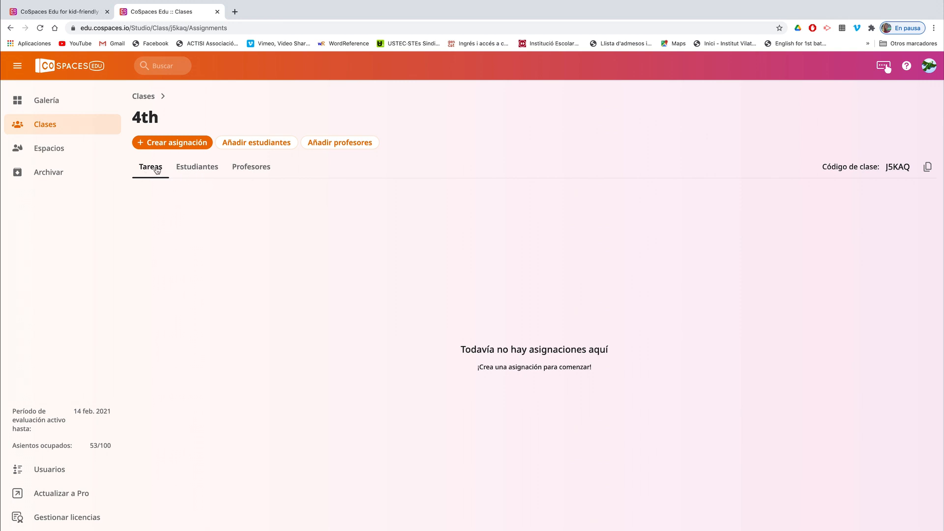
mouse_move(152, 175)
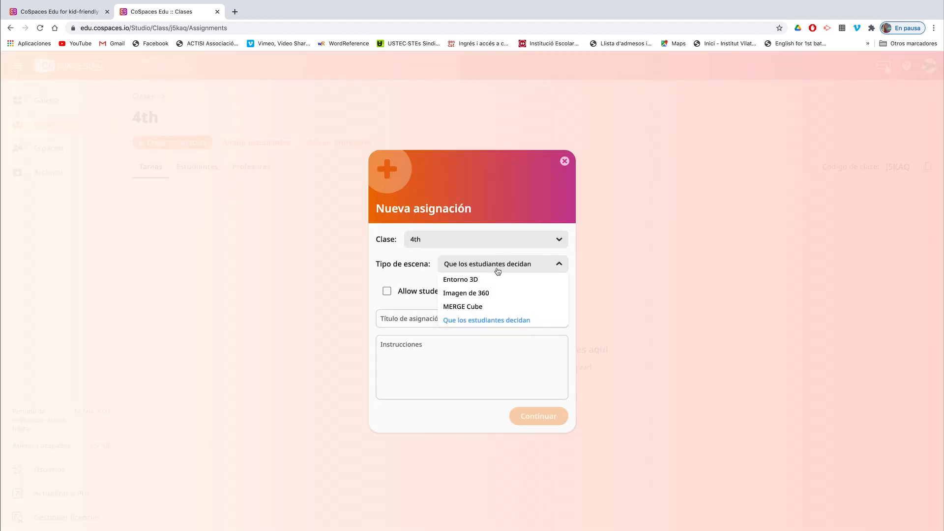
mouse_move(477, 283)
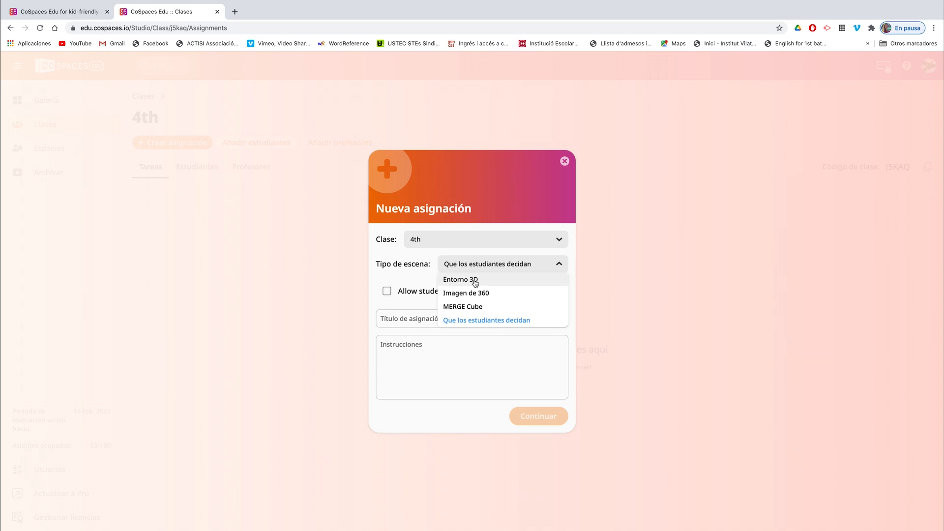
mouse_move(488, 311)
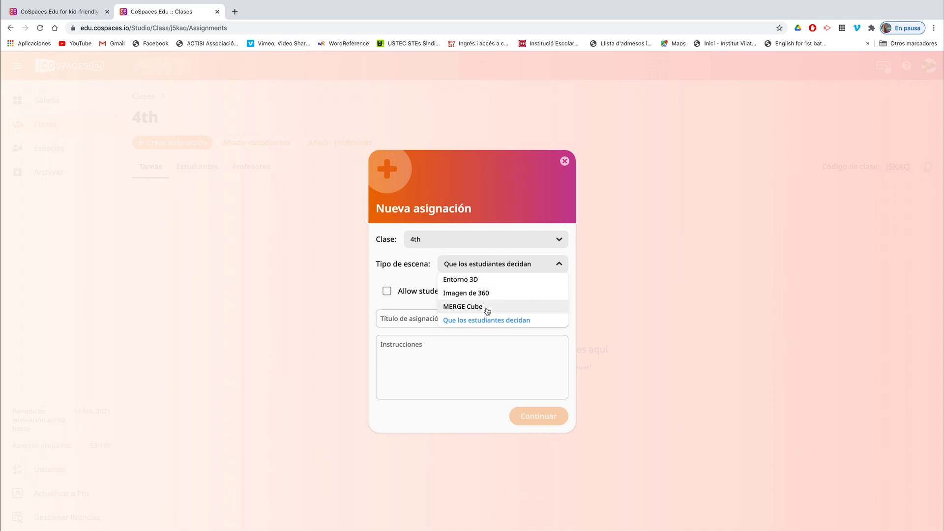
mouse_move(480, 325)
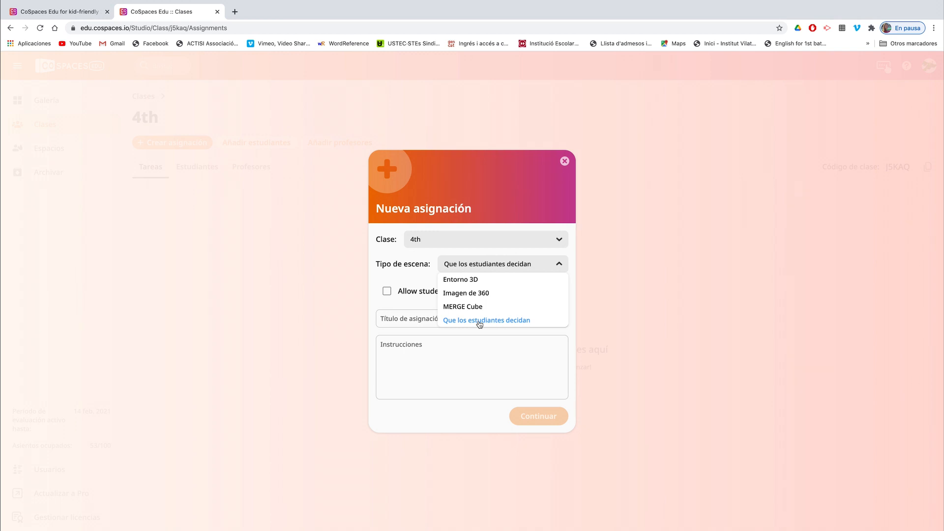
mouse_move(462, 309)
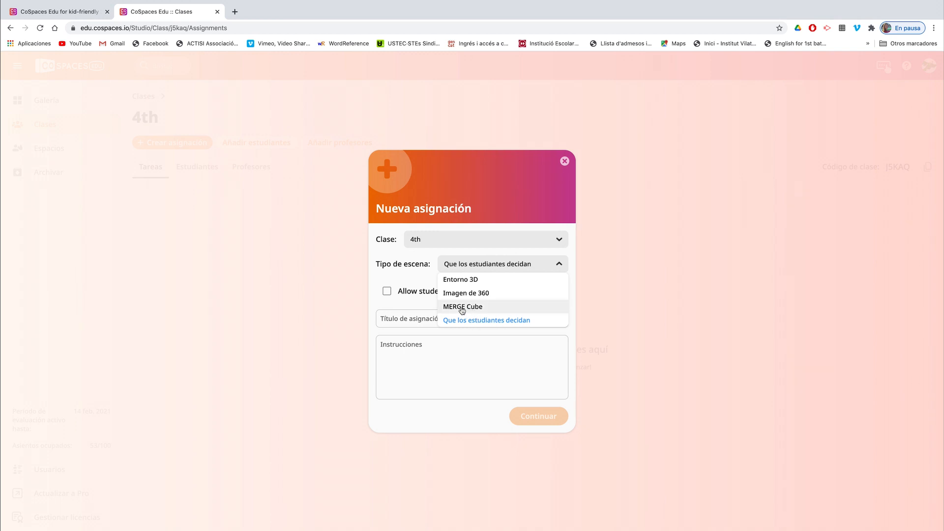
- Choose MERGE Cube, allow templates, and title the assignment 'The book review'
left_click(462, 307)
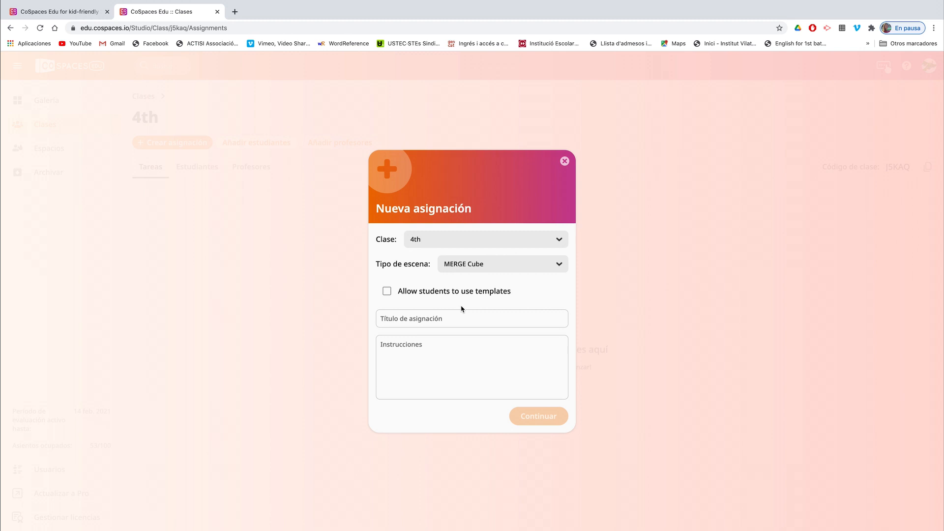
left_click(387, 291)
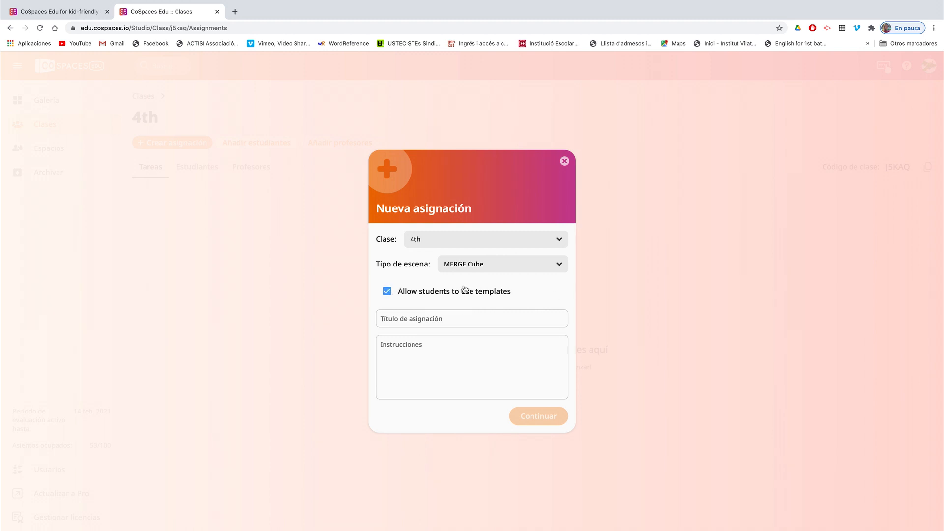
mouse_move(485, 295)
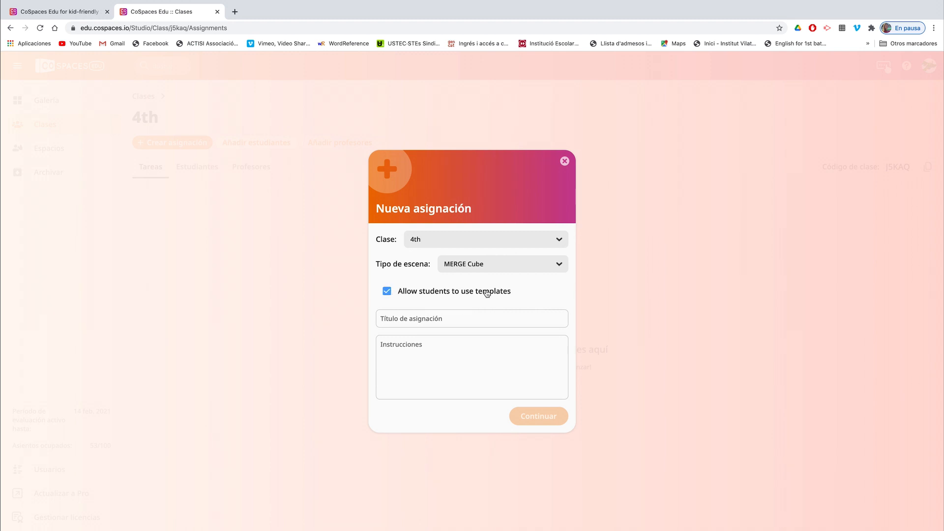
left_click(472, 319)
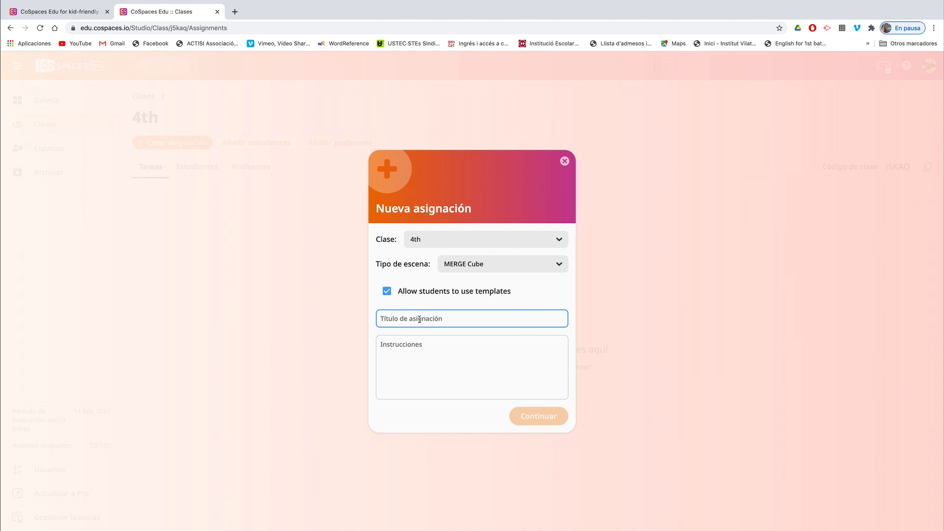
type("The bo")
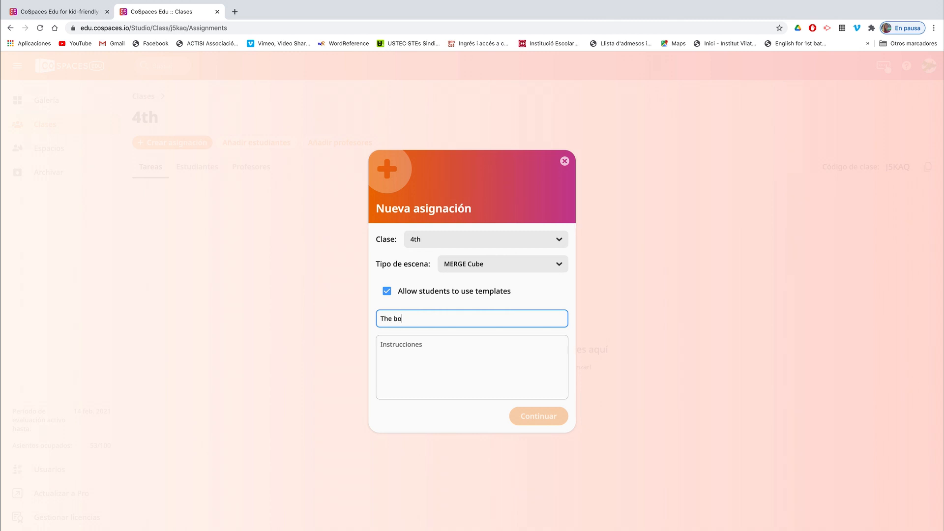
type("ok review")
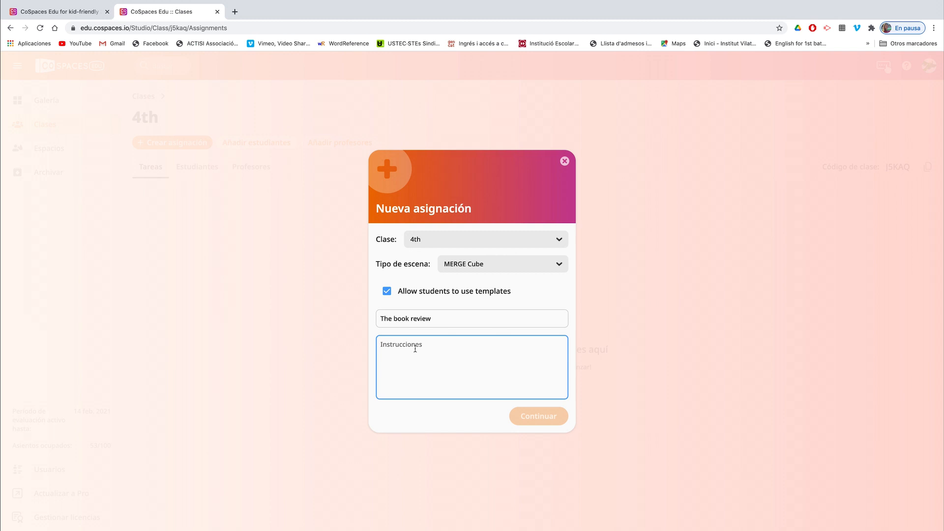
- Enter the instructions 'Create a merge cube about a book review'
type("Create a m")
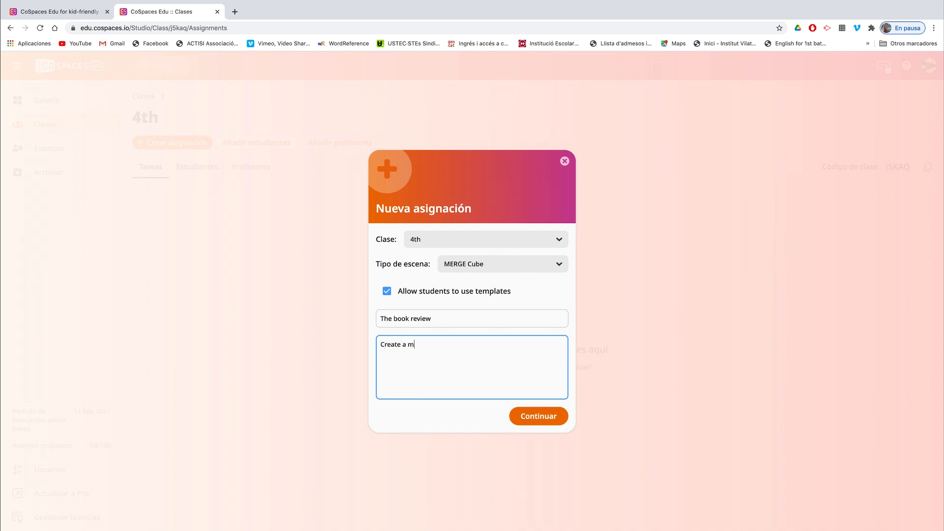
type("erge cube")
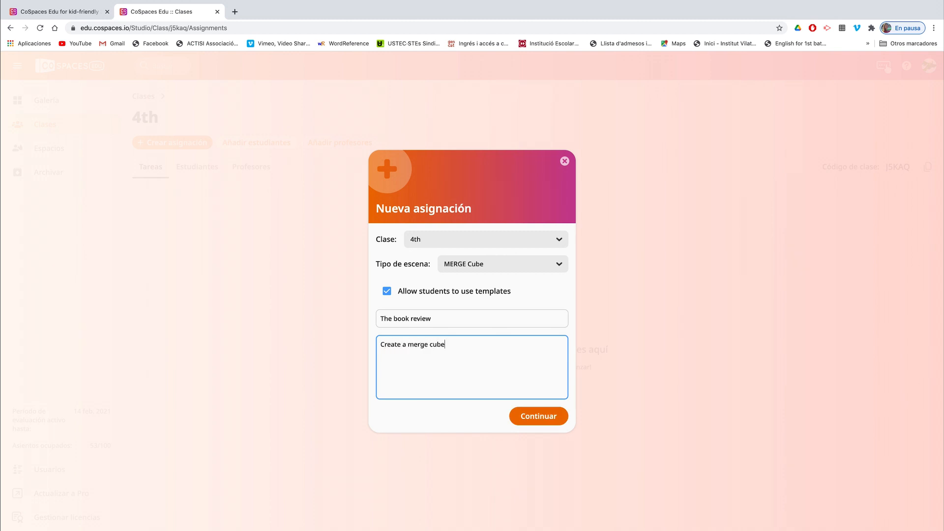
type("about a")
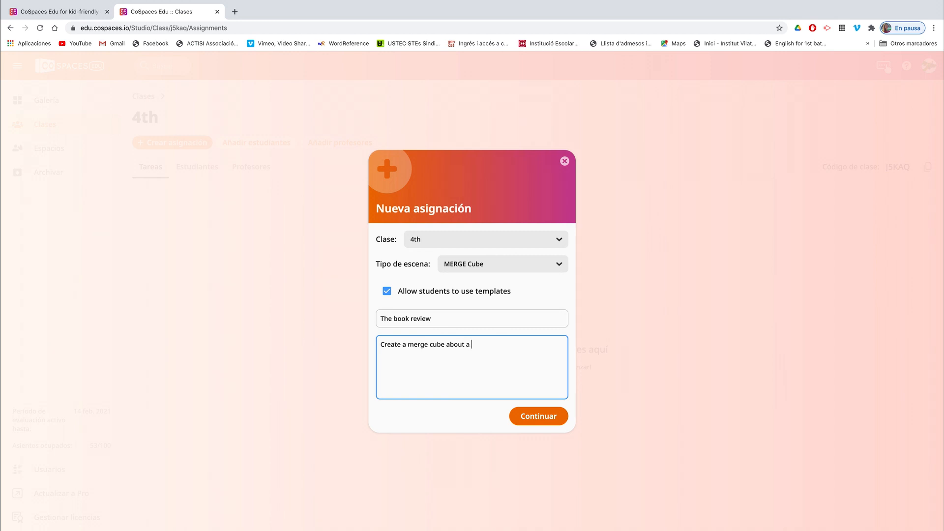
type("book review")
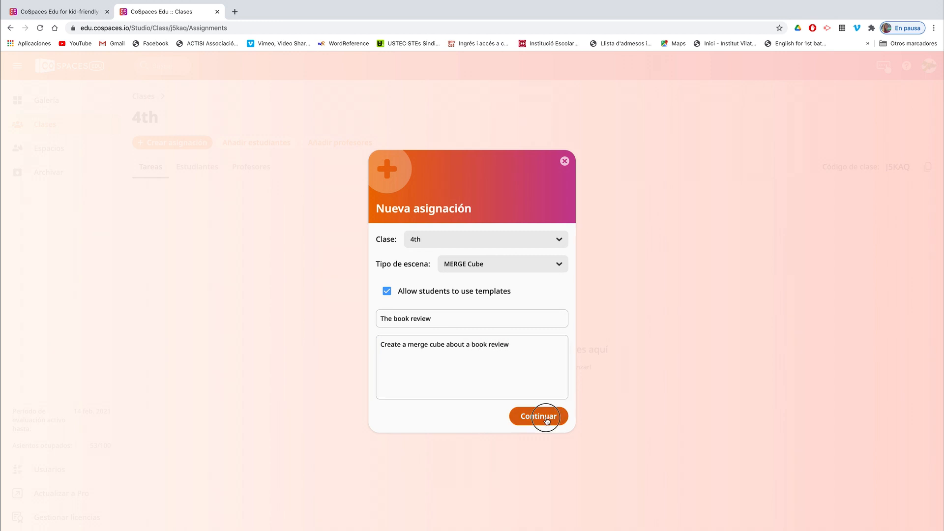
- Assign it to groups of students, keeping the two default groups, and send it
left_click(538, 416)
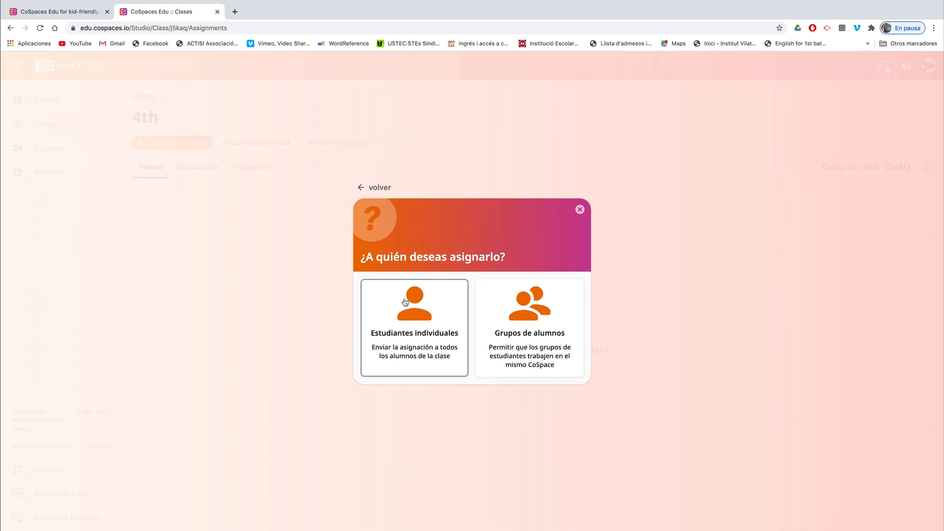
mouse_move(523, 314)
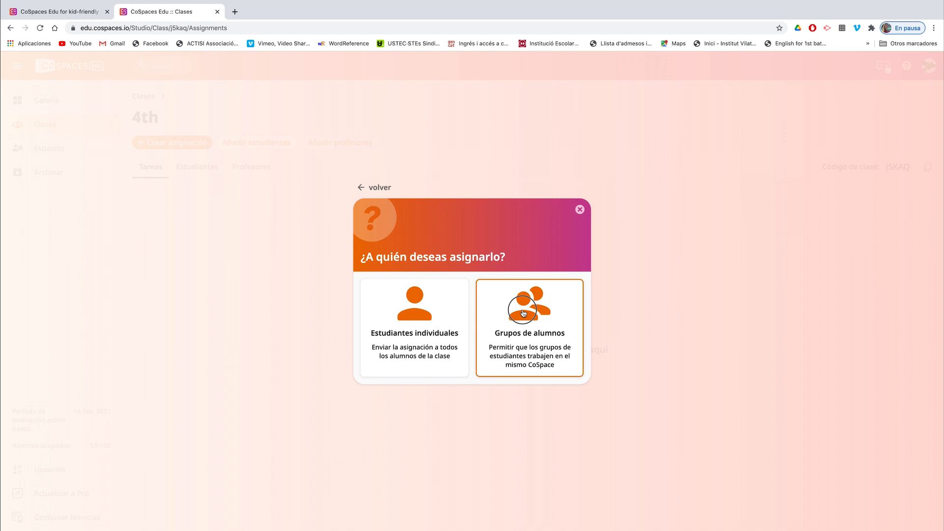
left_click(523, 311)
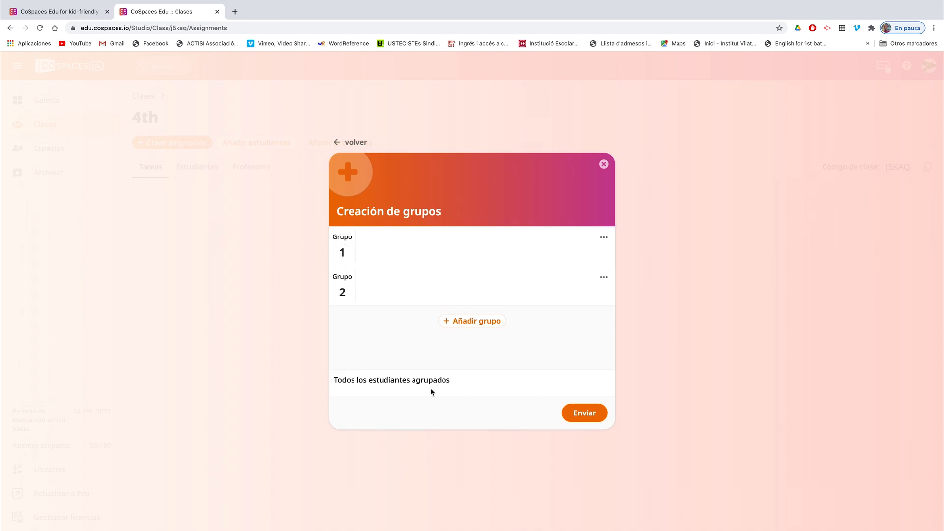
mouse_move(430, 298)
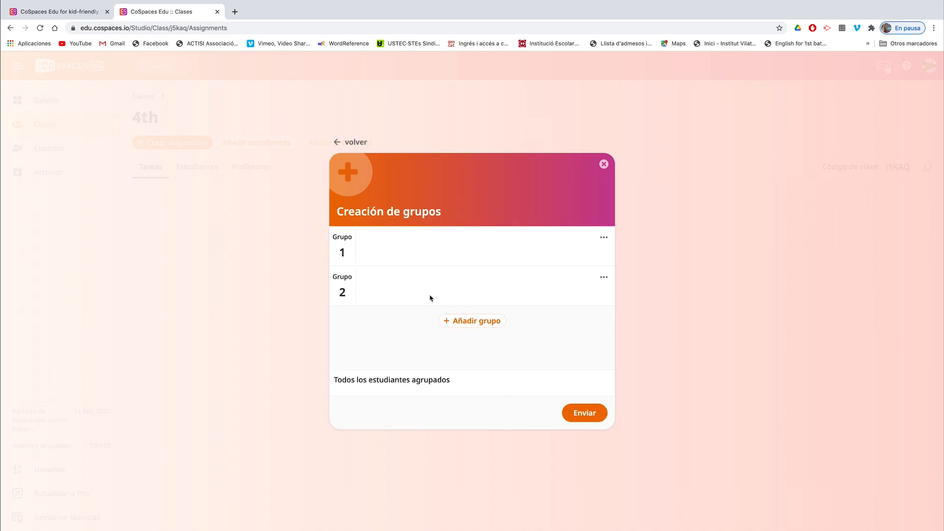
left_click(584, 413)
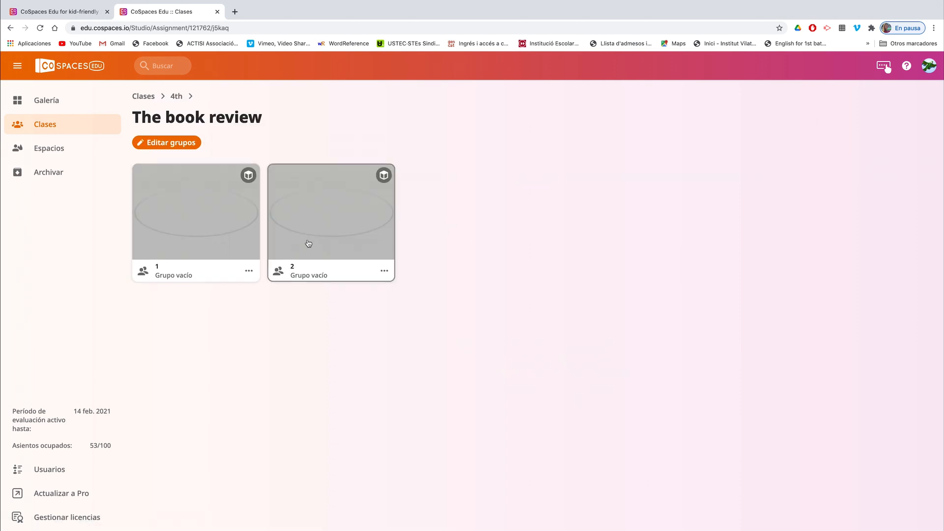
mouse_move(234, 174)
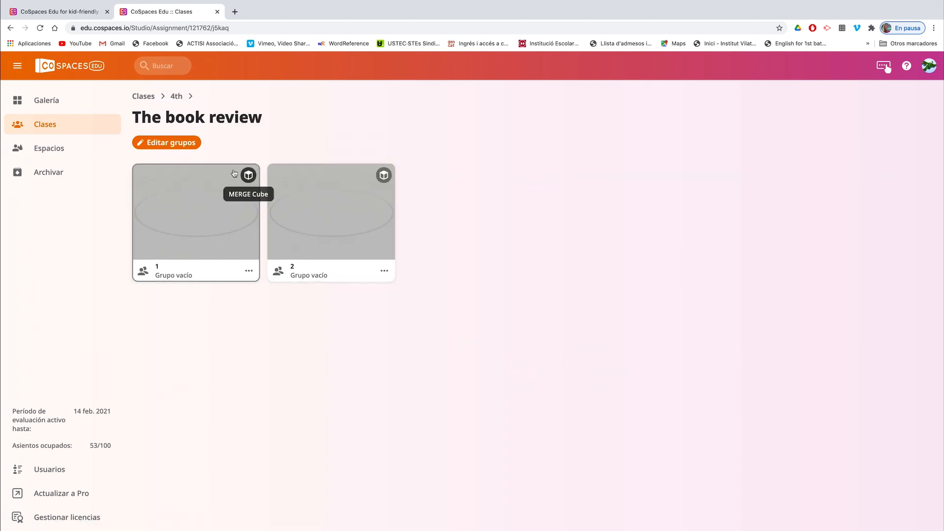
mouse_move(145, 100)
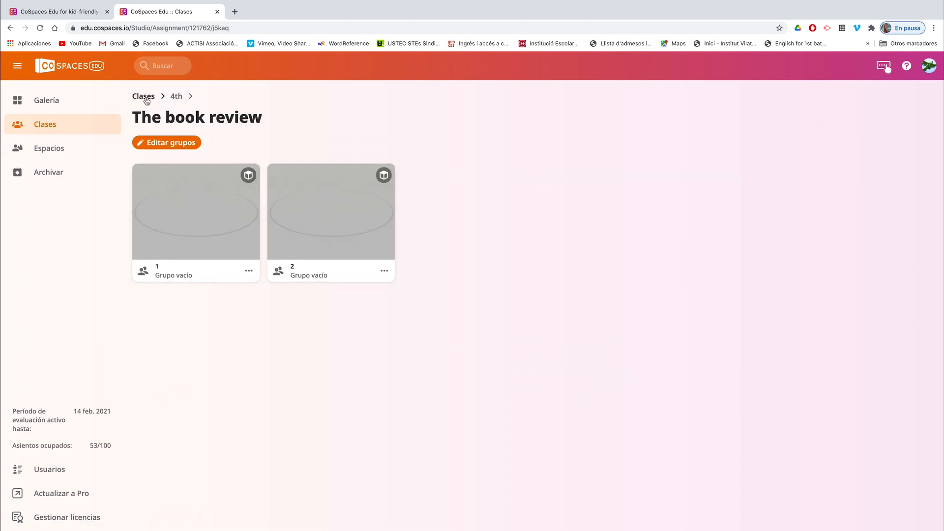
- In class 5th, review the student groups of the 'Hàbits saludables' assignment
left_click(143, 96)
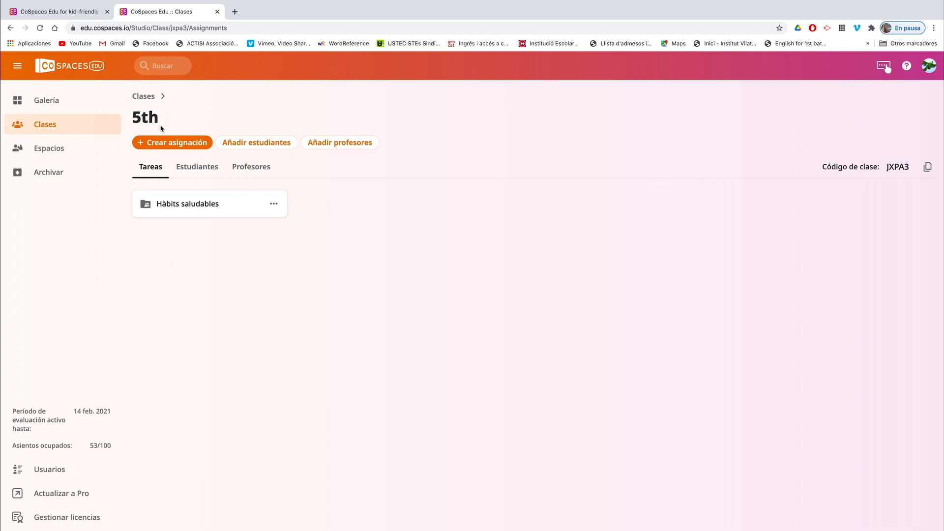
left_click(187, 204)
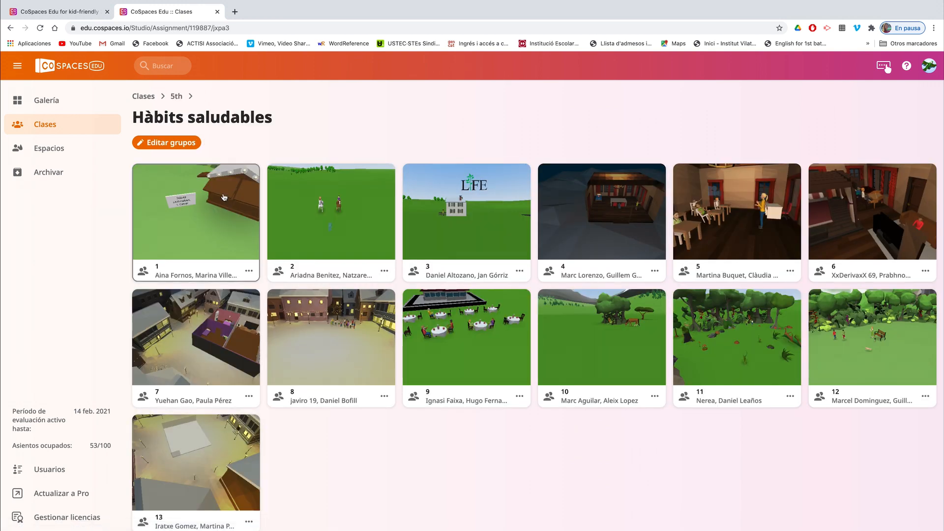
left_click(166, 142)
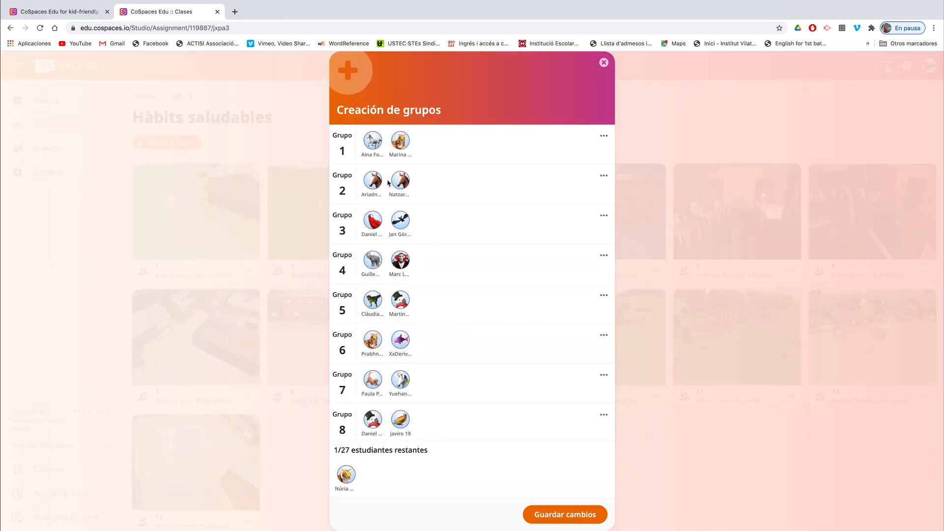
scroll("down", 3)
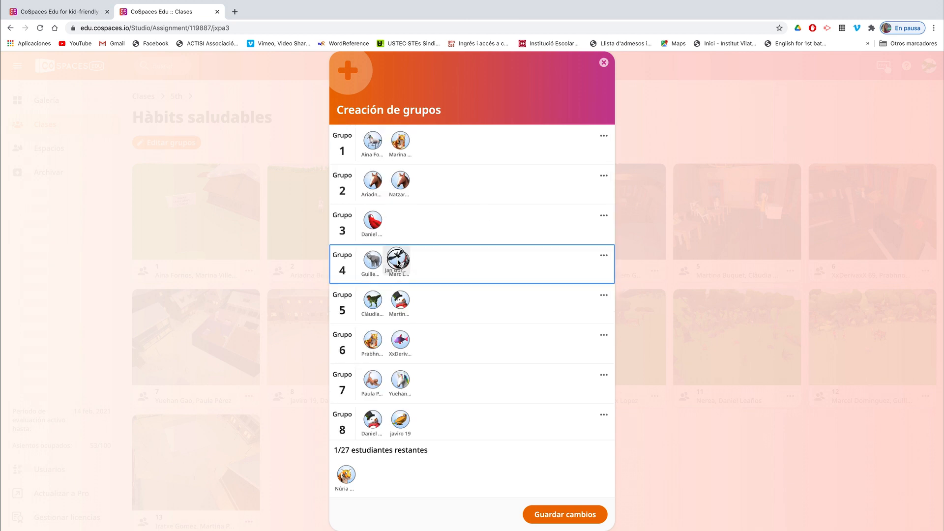
- Close the group overview unchanged and return to the classes list
left_click(603, 63)
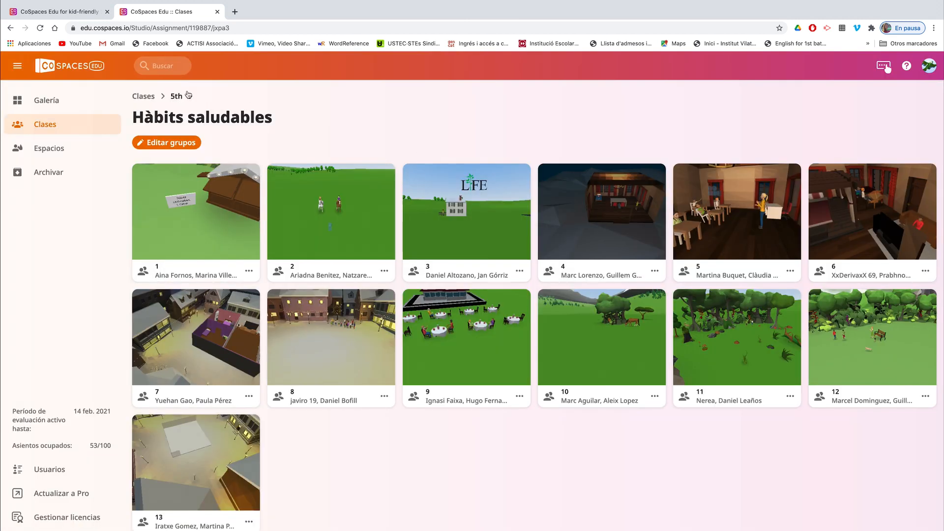
left_click(143, 96)
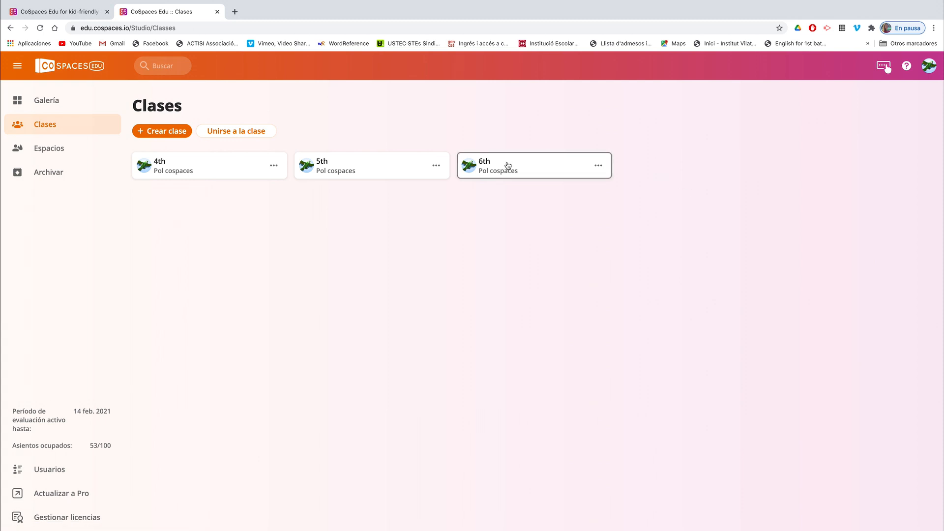
mouse_move(517, 158)
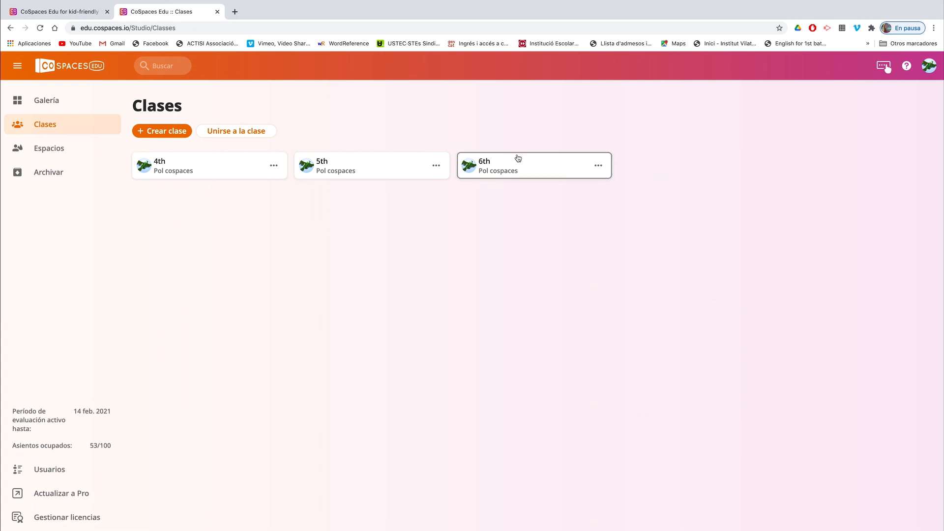
mouse_move(867, 4)
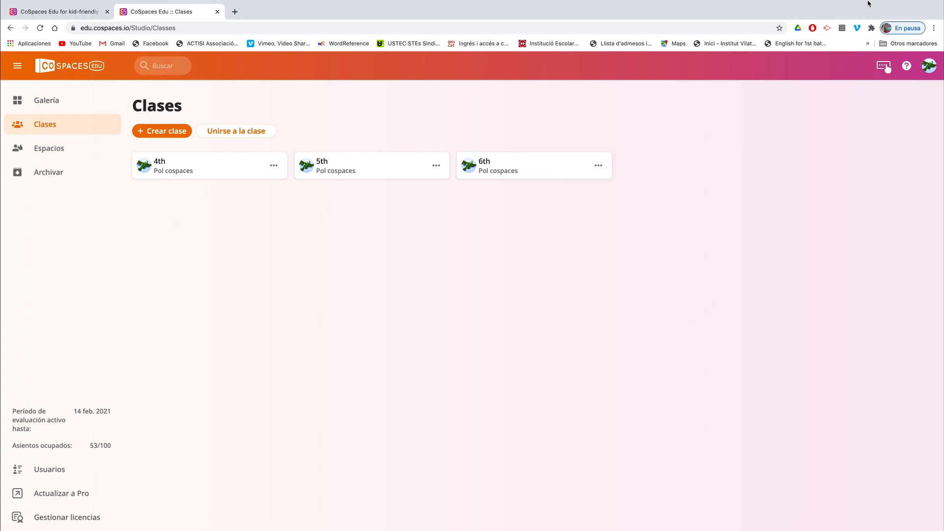